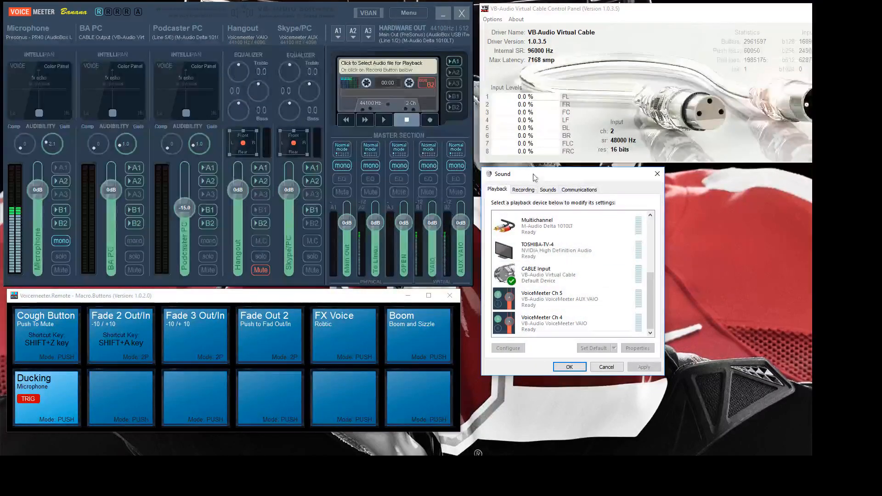
Review the VoiceMeeter virtual playback devices, including VoiceMeeter Ch 5, in the device list
left_click(557, 299)
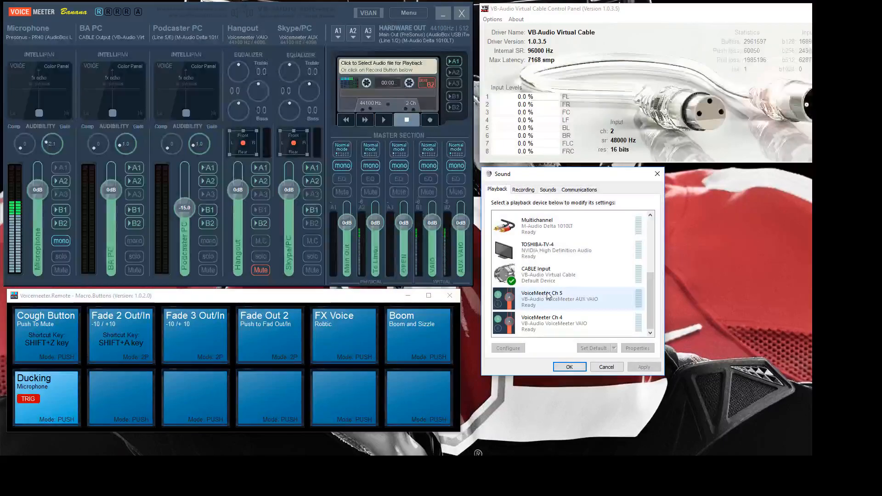
mouse_move(557, 305)
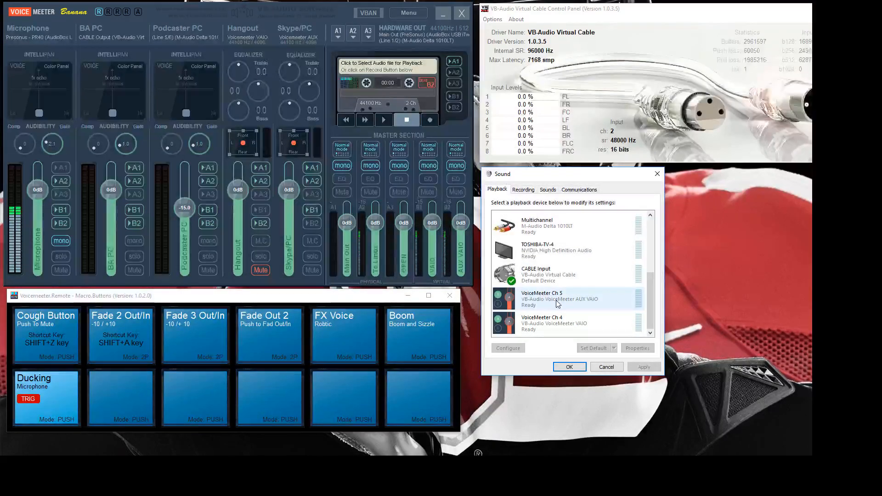
left_click(553, 324)
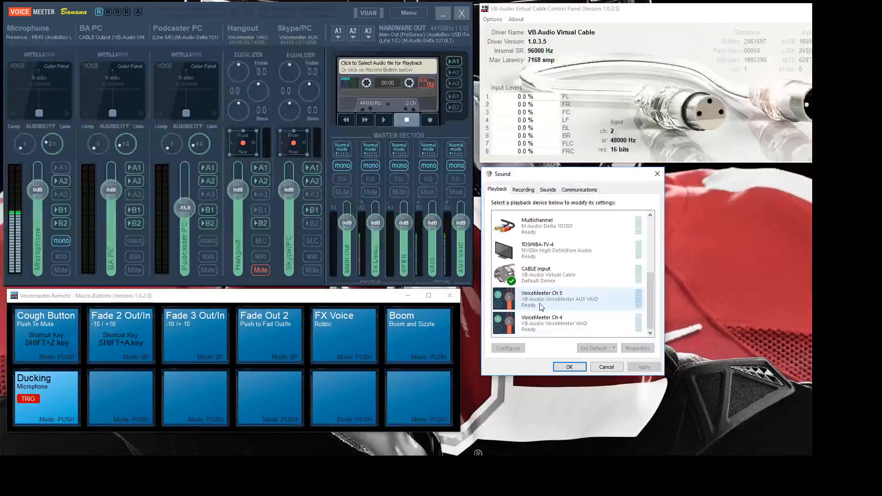
left_click(563, 323)
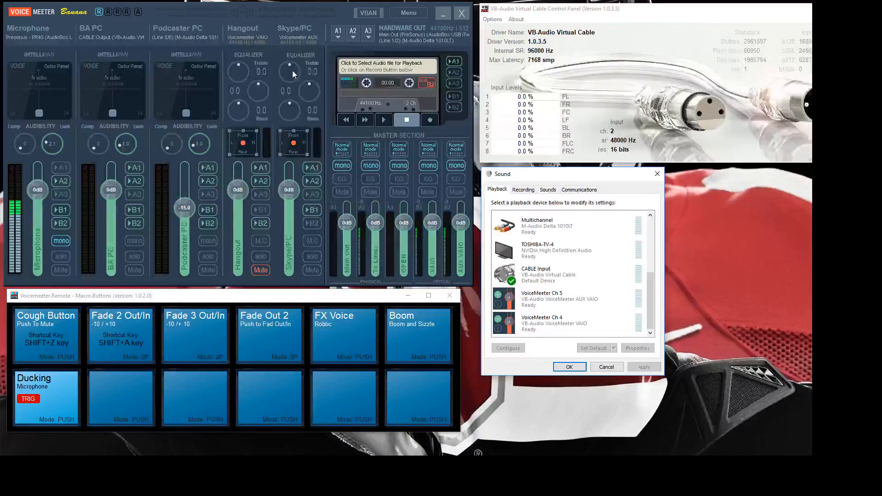
left_click(567, 366)
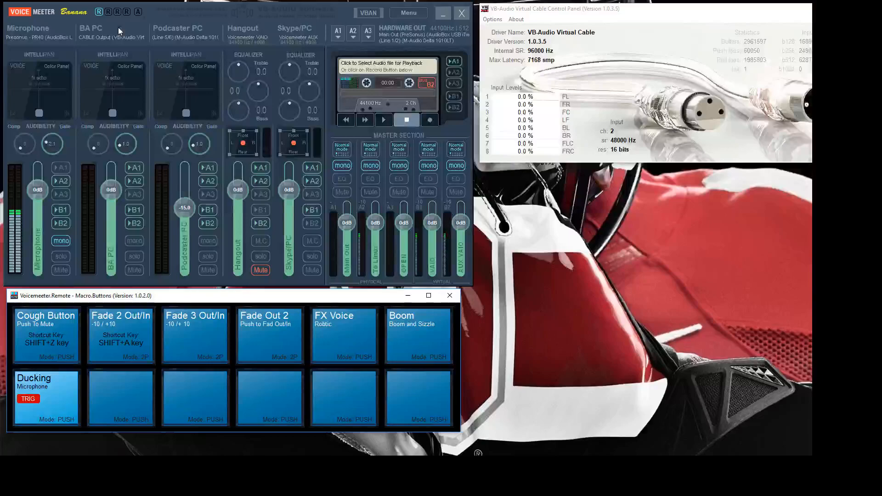
mouse_move(48, 47)
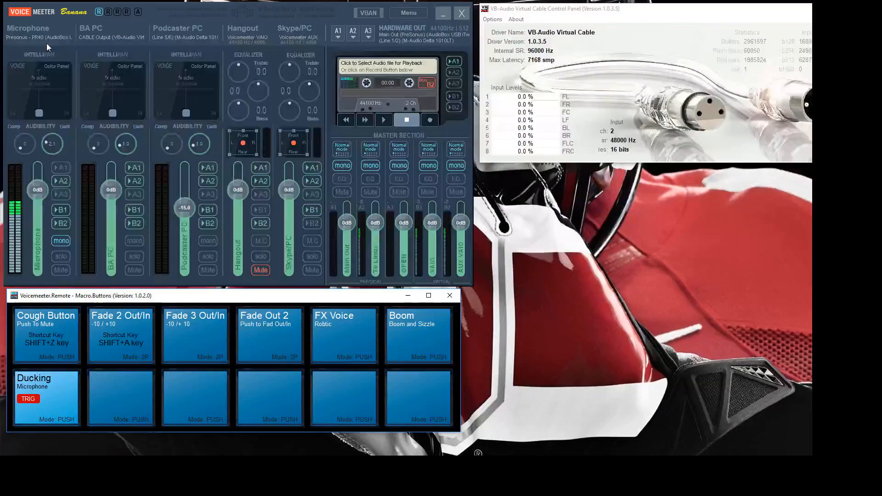
Inspect the Microphone input devices, keep the BA PC strip name, and browse the A1 hardware outputs
left_click(39, 37)
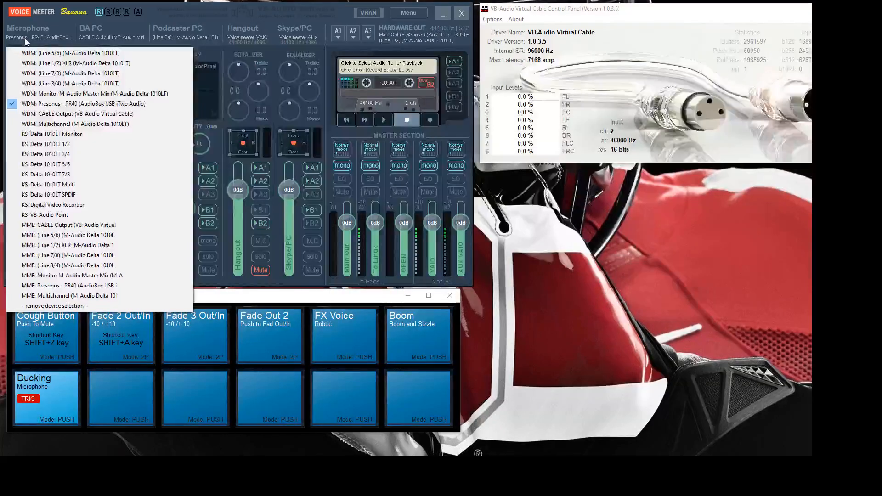
mouse_move(74, 63)
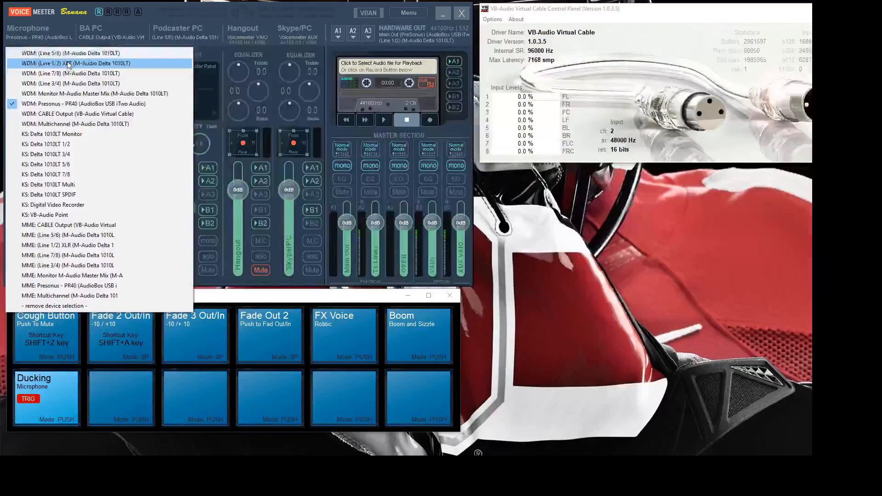
mouse_move(84, 74)
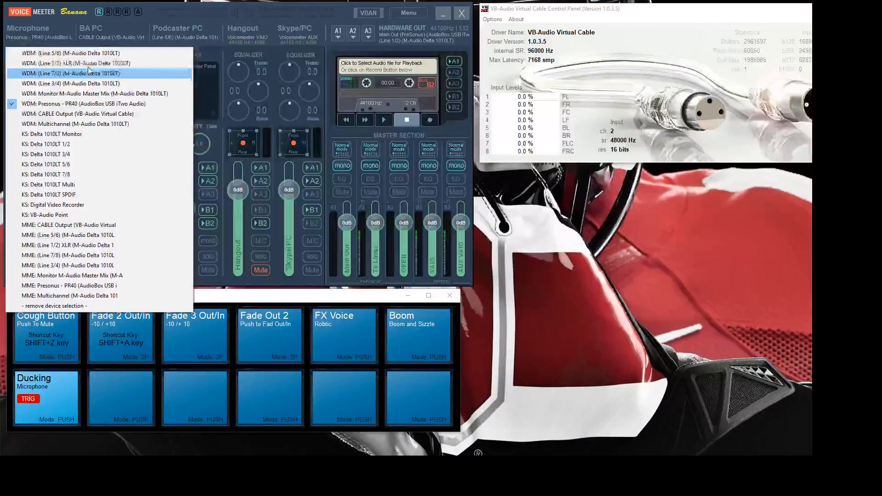
mouse_move(73, 63)
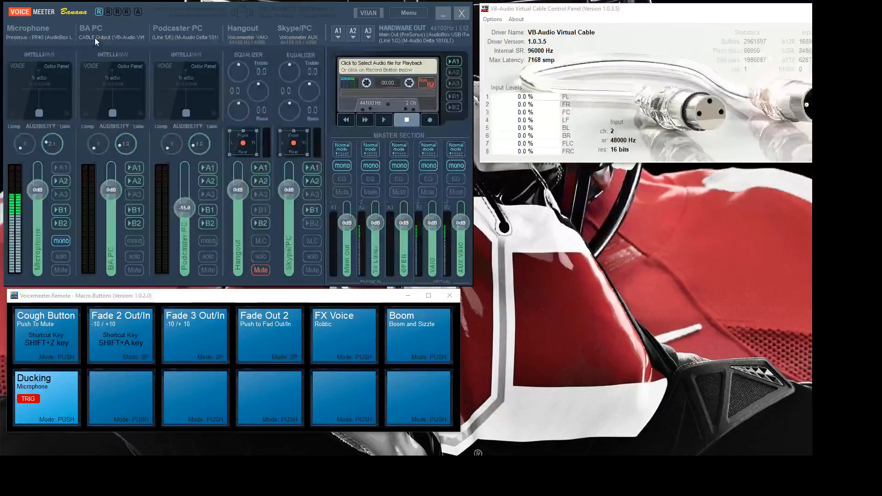
double_click(90, 29)
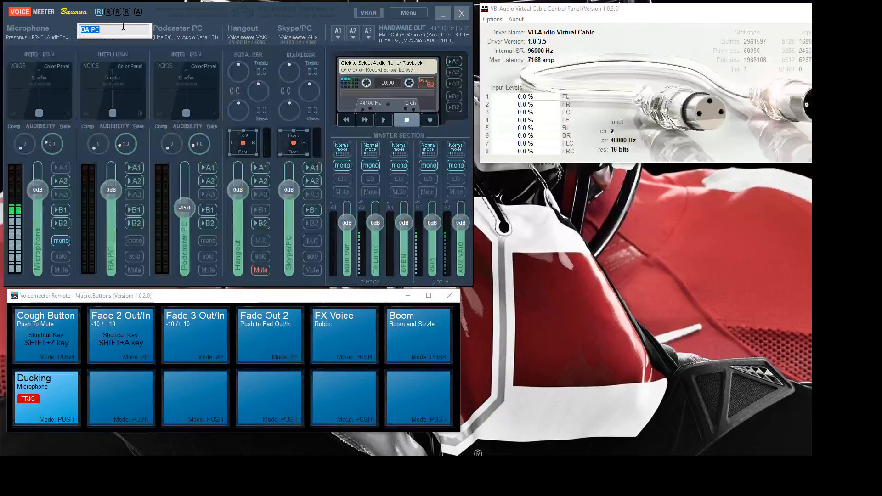
left_click(112, 29)
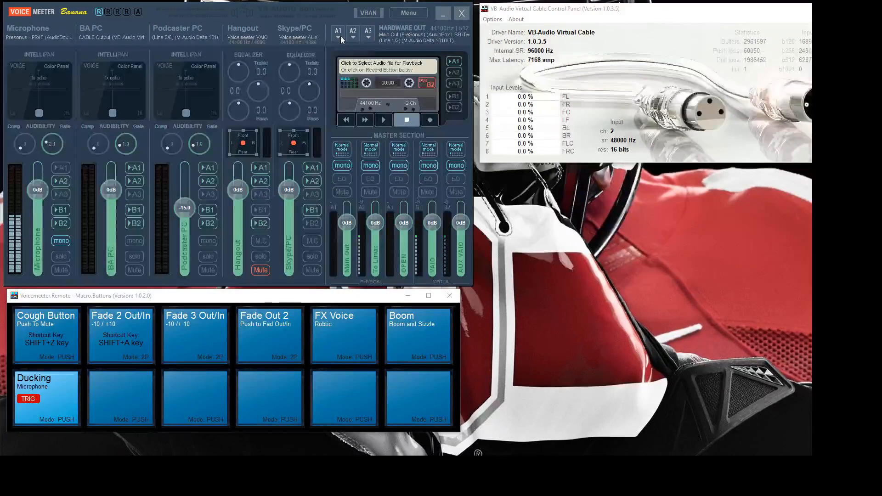
left_click(338, 37)
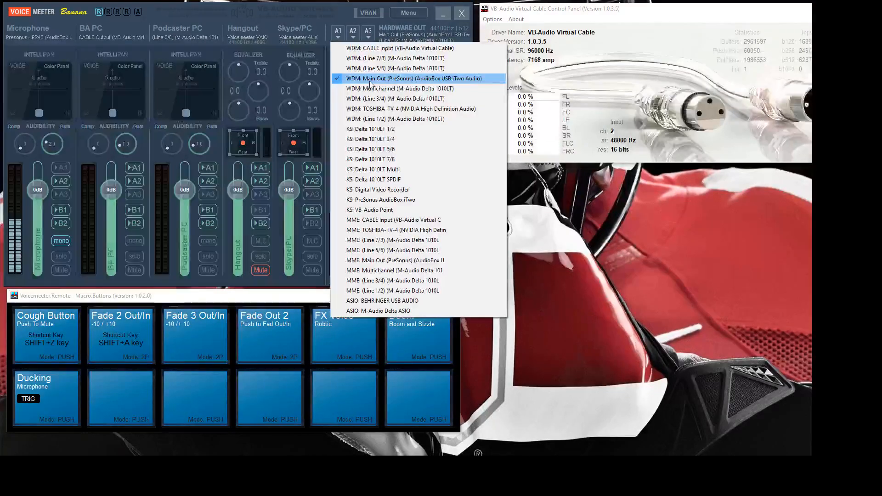
left_click_drag(185, 190, 185, 209)
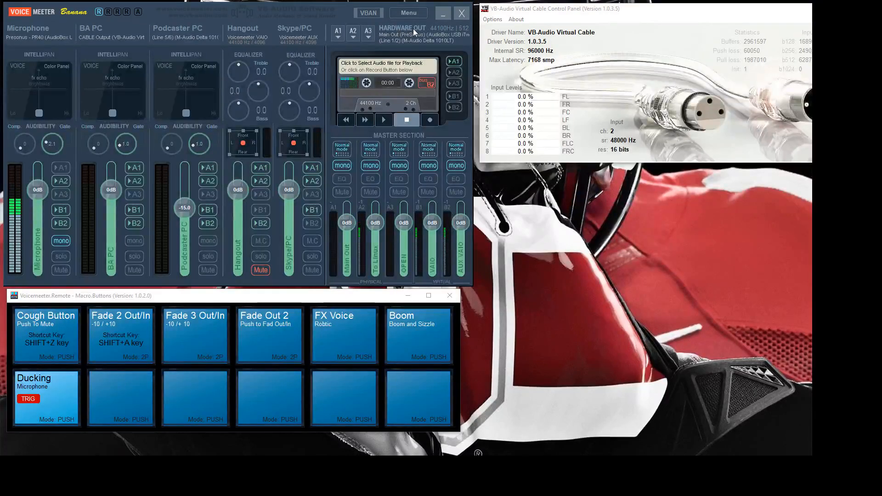
mouse_move(421, 140)
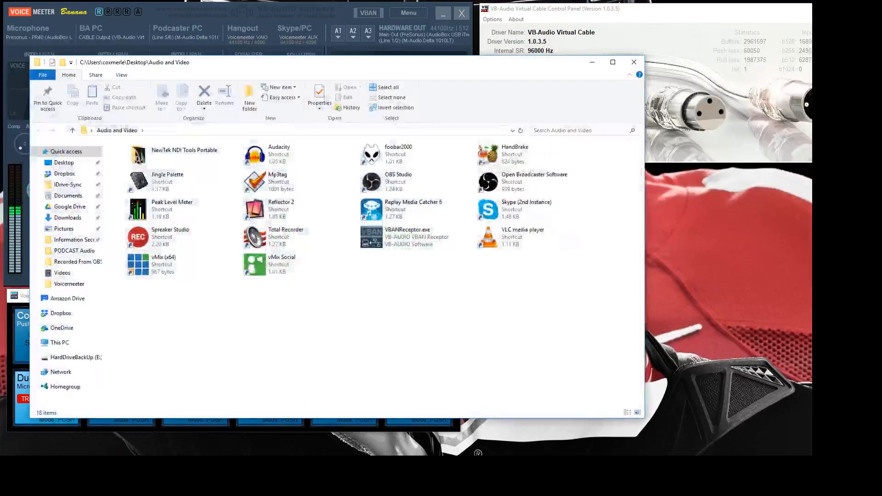
Close the Audio and Video folder window to return to the VoiceMeeter mixer
left_click(277, 181)
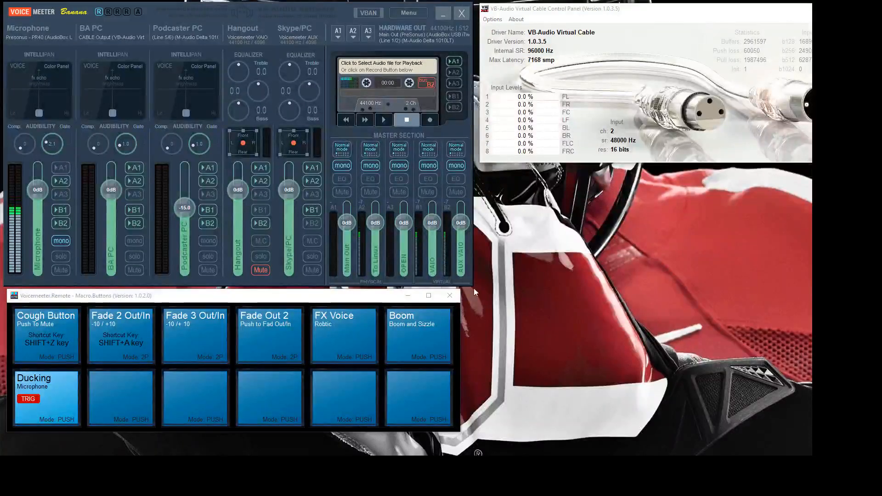
mouse_move(507, 275)
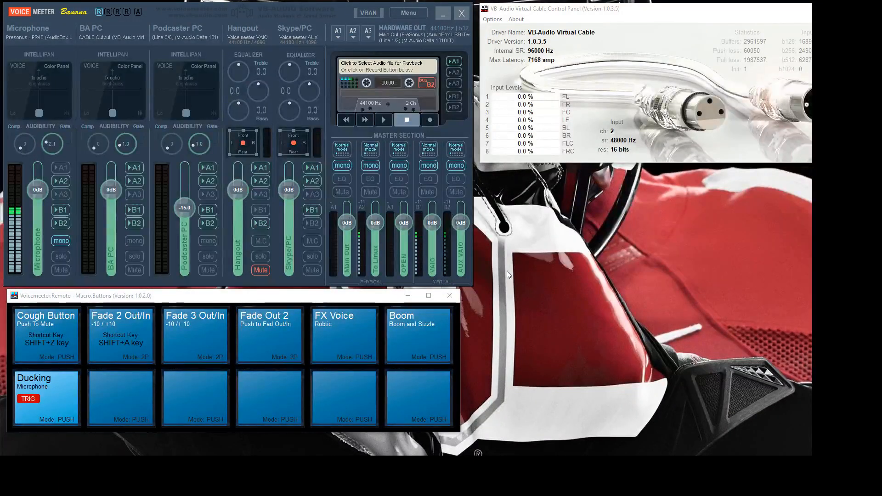
mouse_move(448, 235)
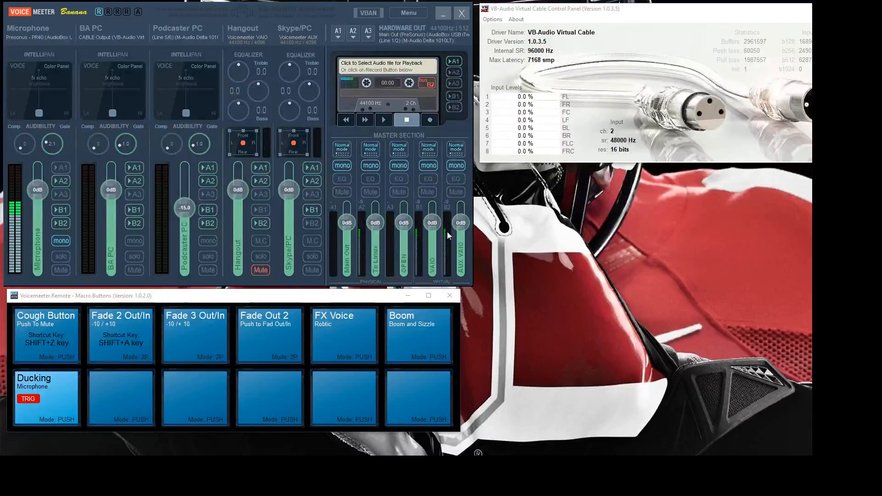